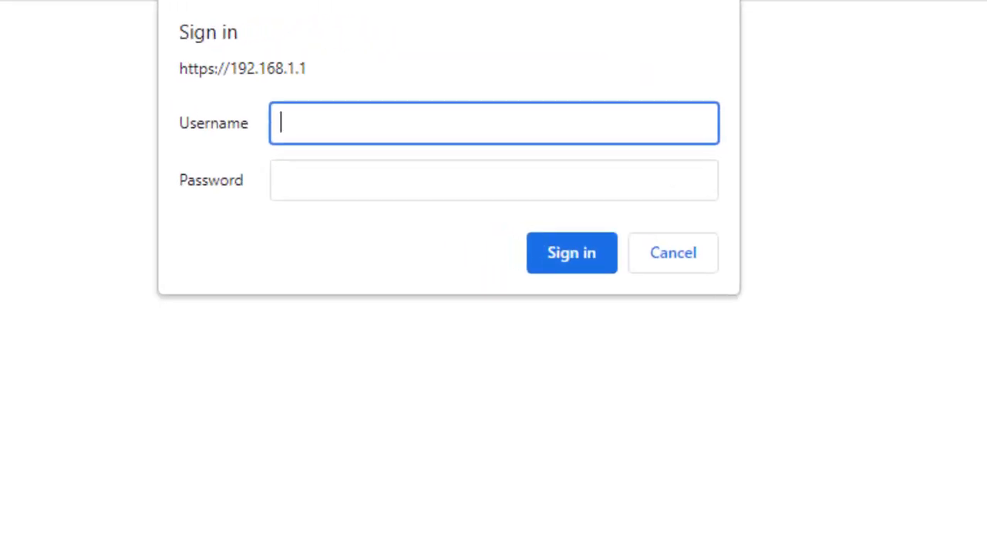
Step: Sign in to the Orbi Pro router admin interface with the admin credentials
type("admin")
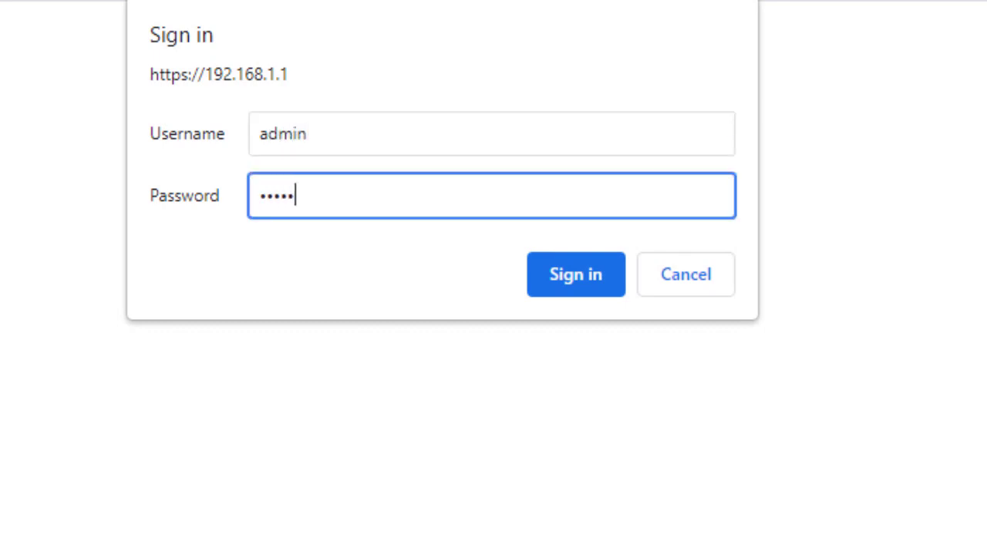
left_click(575, 275)
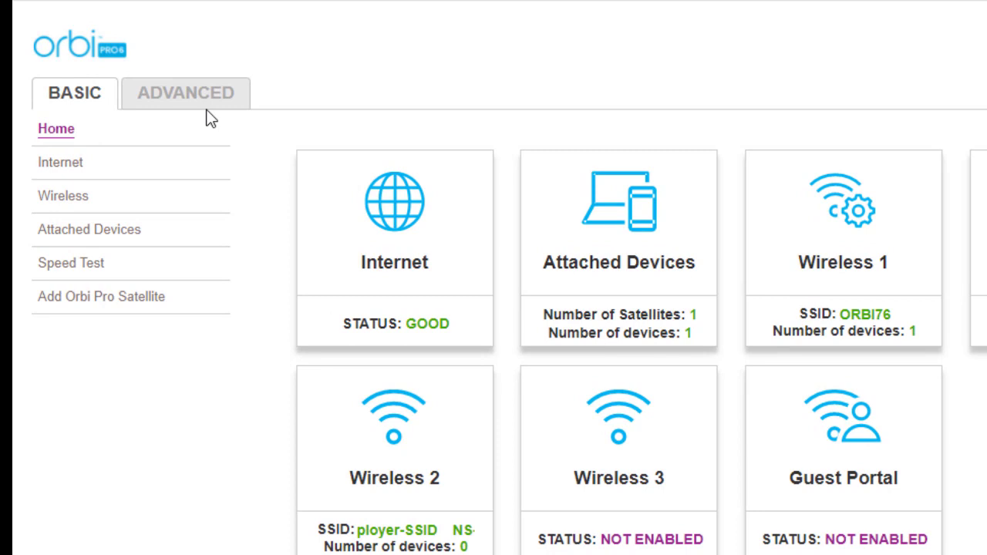
Step: Go to Advanced > Setup > LAN Setup to view LAN 1 at 192.168.1.1
left_click(186, 93)
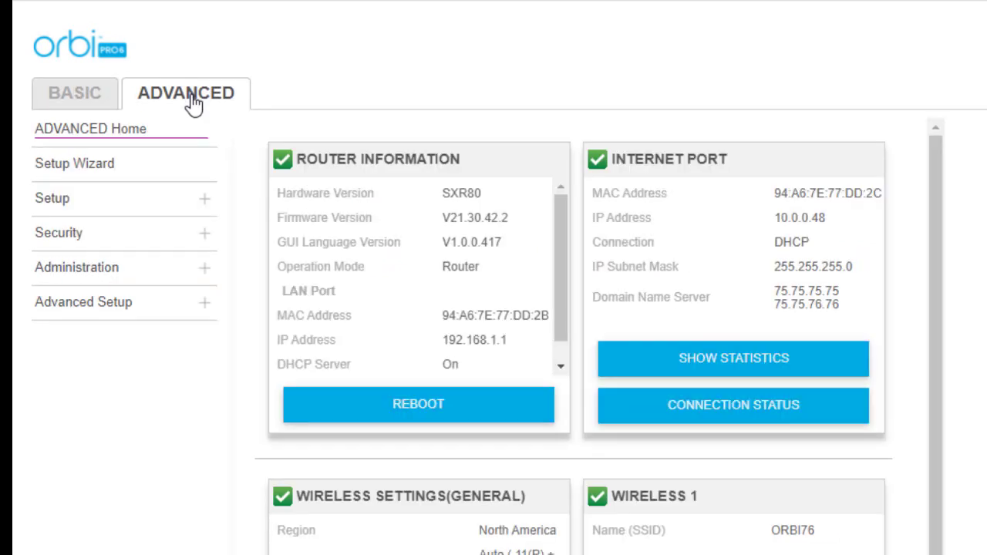
left_click(52, 198)
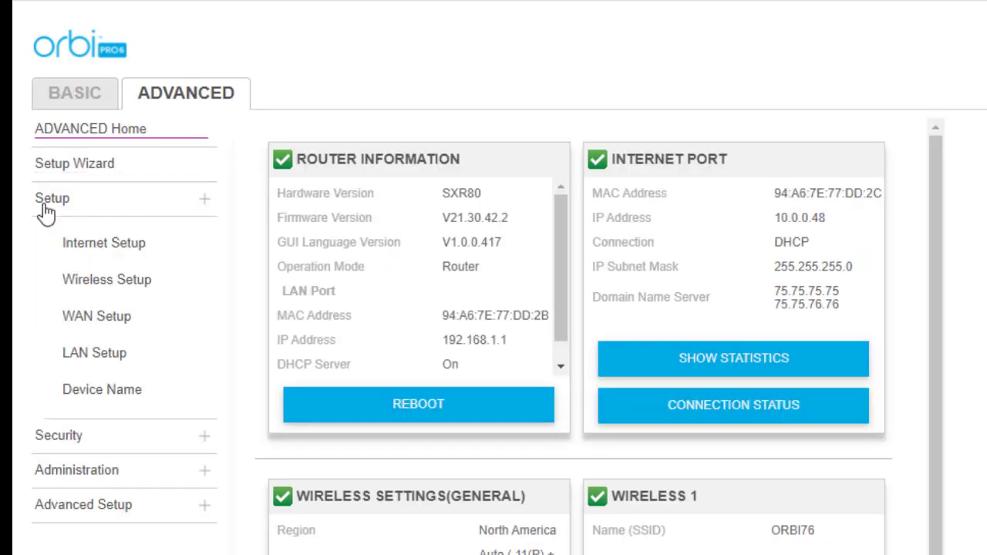
left_click(94, 352)
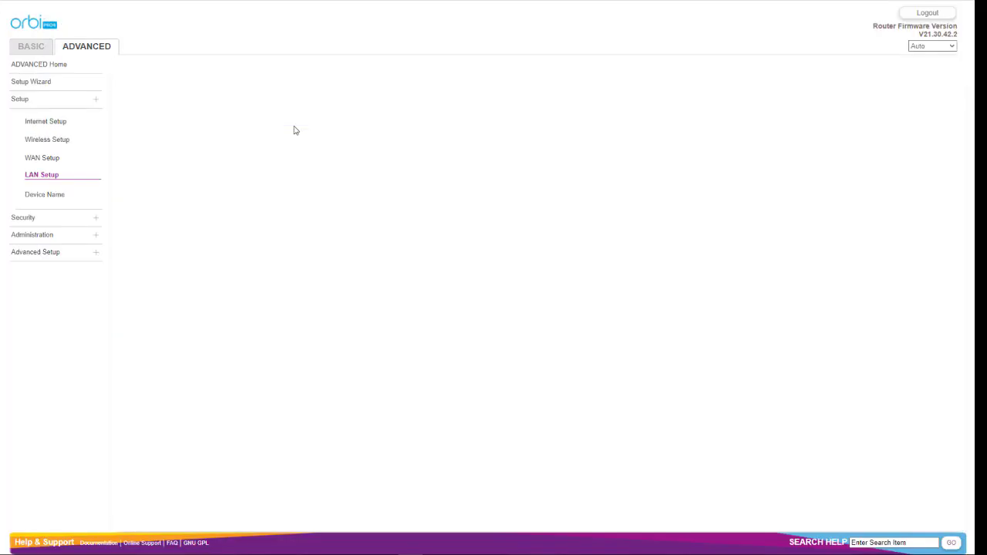
left_click(41, 174)
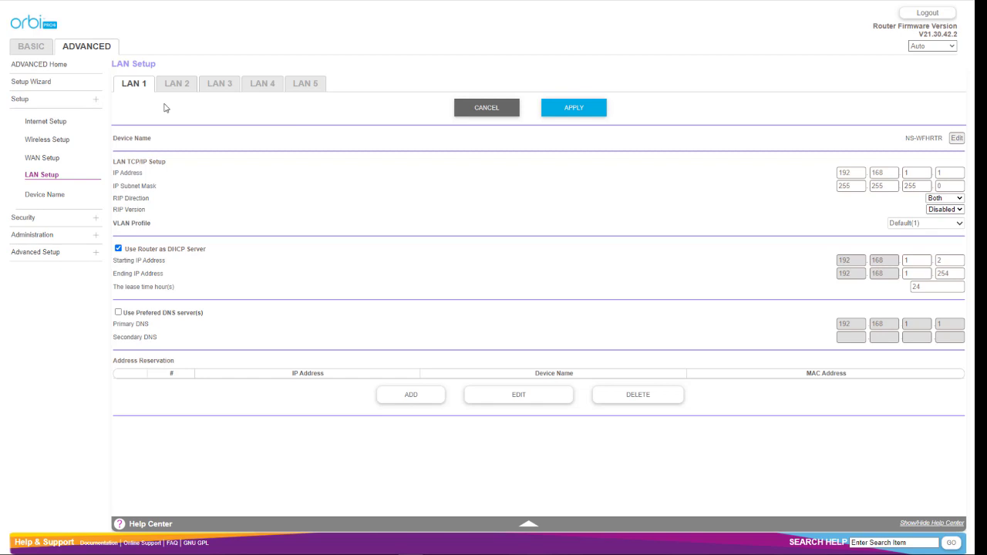
mouse_move(325, 103)
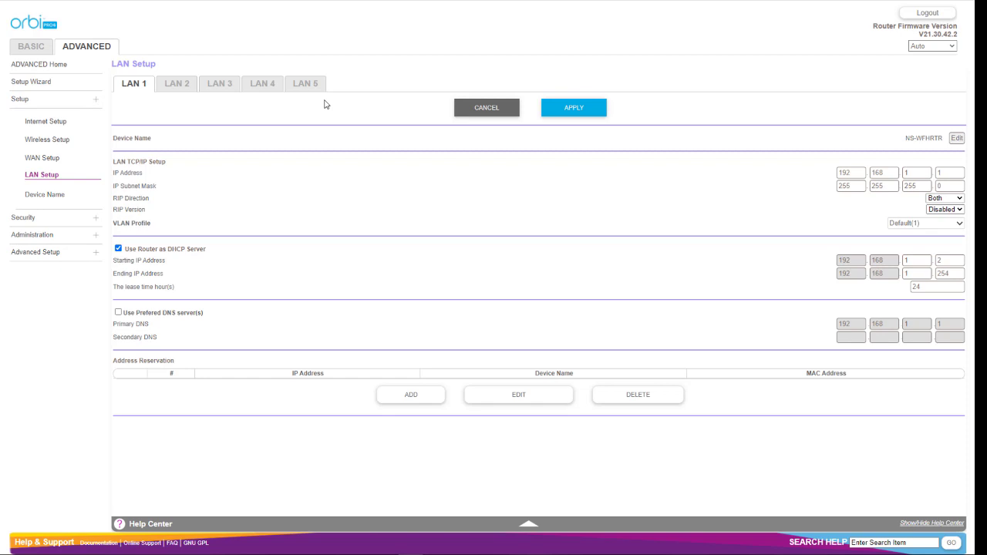
mouse_move(180, 88)
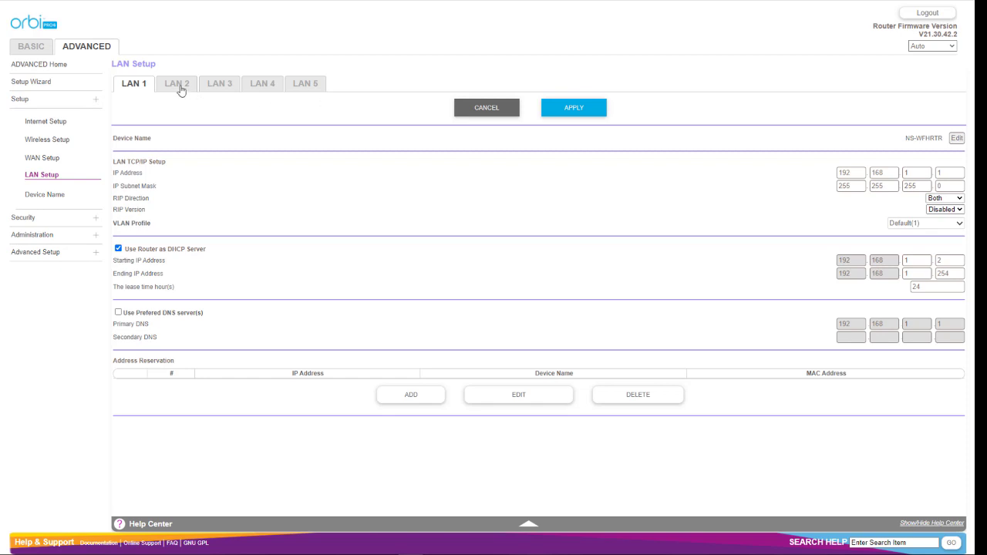
Step: On the LAN 2 tab, start a new profile from the VLAN Profile dropdown
left_click(177, 83)
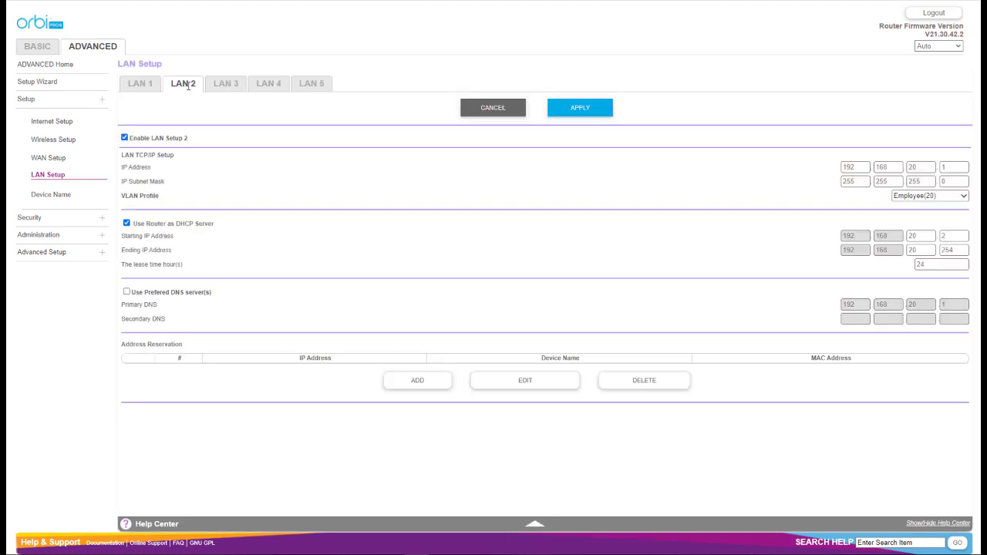
left_click(929, 195)
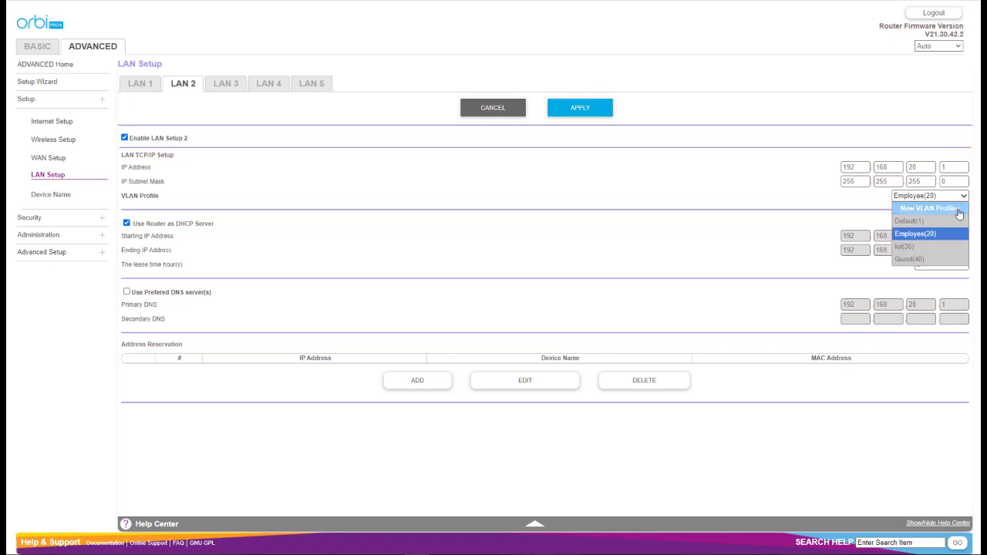
mouse_move(935, 261)
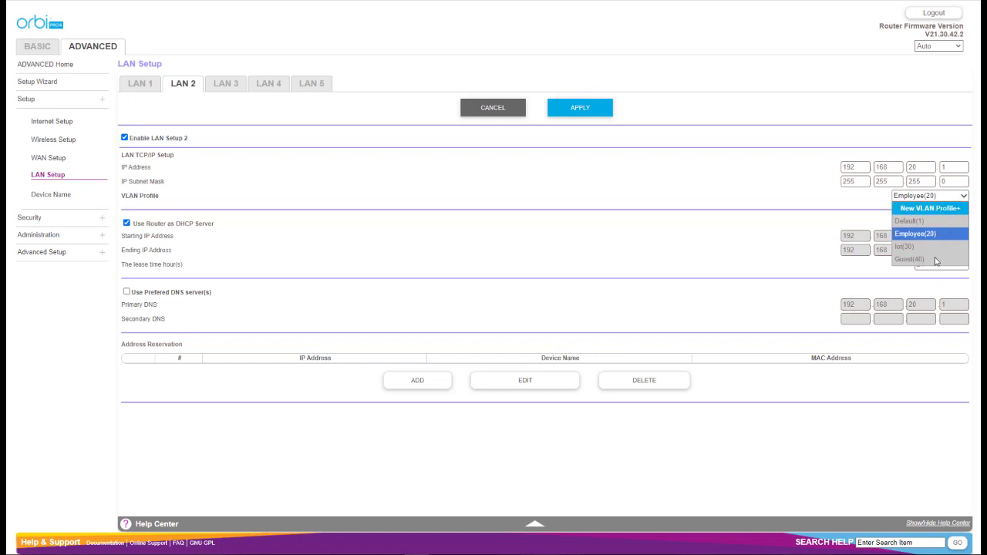
left_click(929, 208)
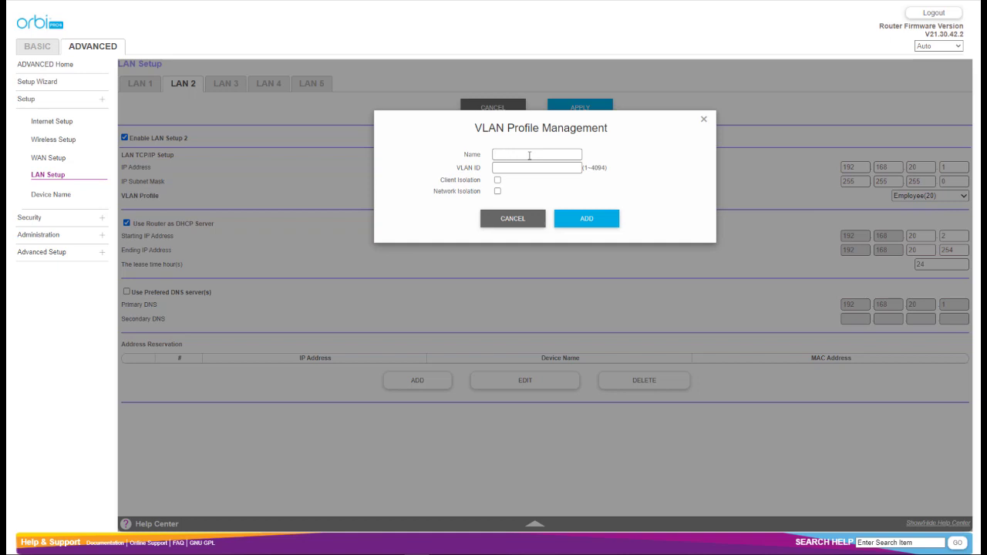
Step: Tick Client Isolation and Network Isolation on the new profile, then cancel without saving
left_click(536, 167)
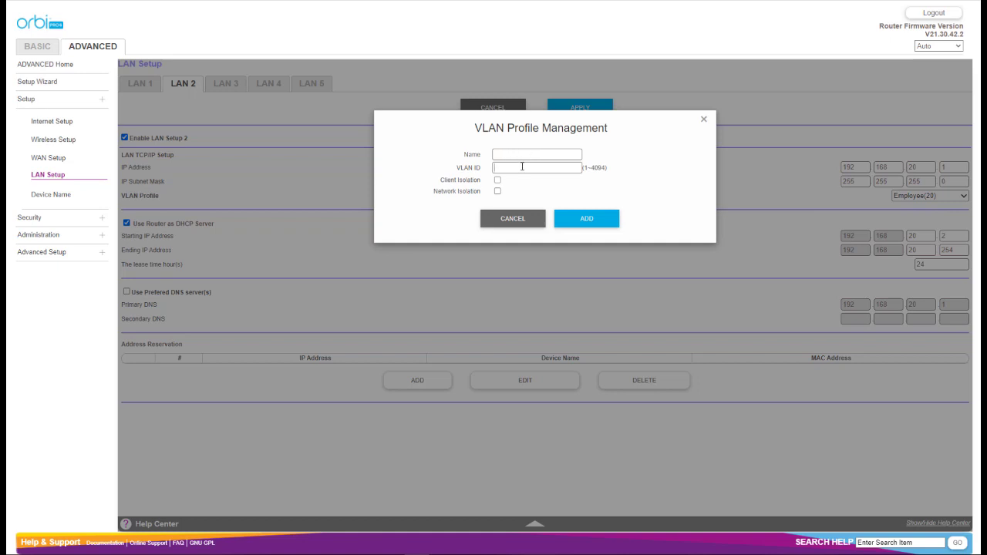
left_click(498, 179)
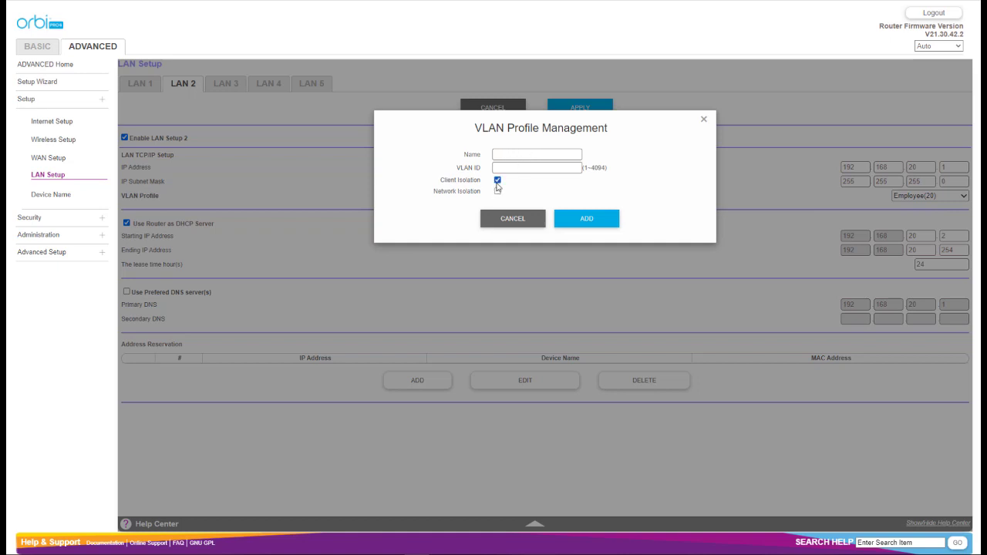
left_click(497, 191)
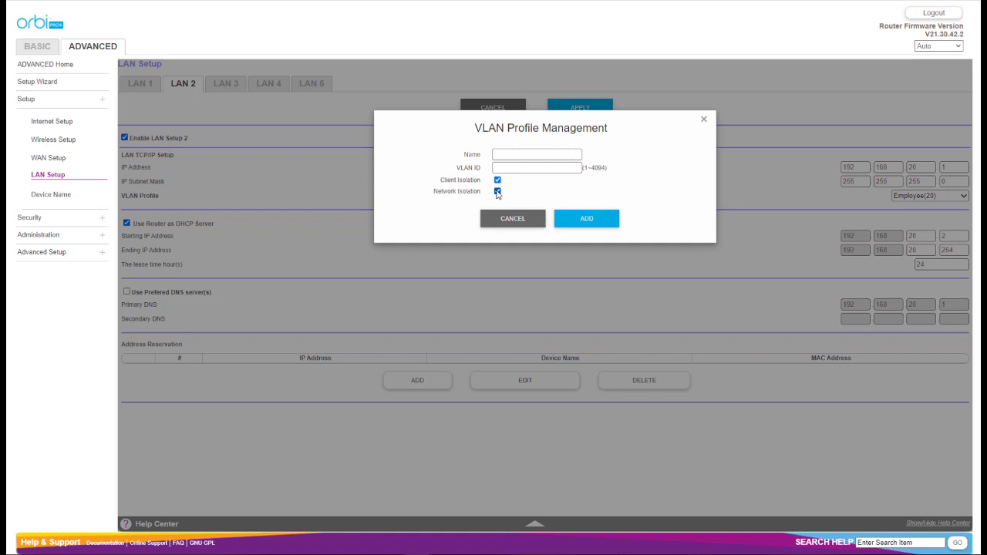
left_click(512, 218)
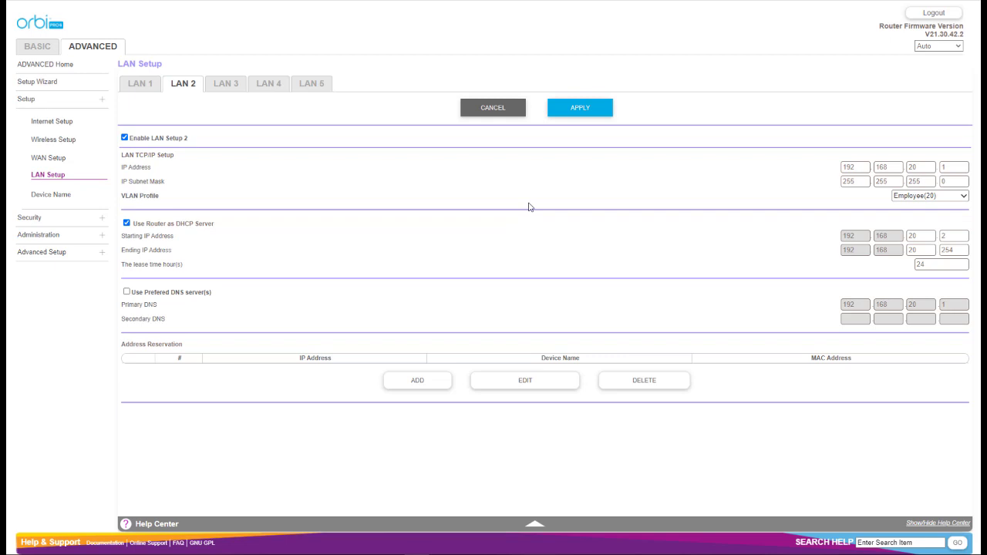
mouse_move(531, 153)
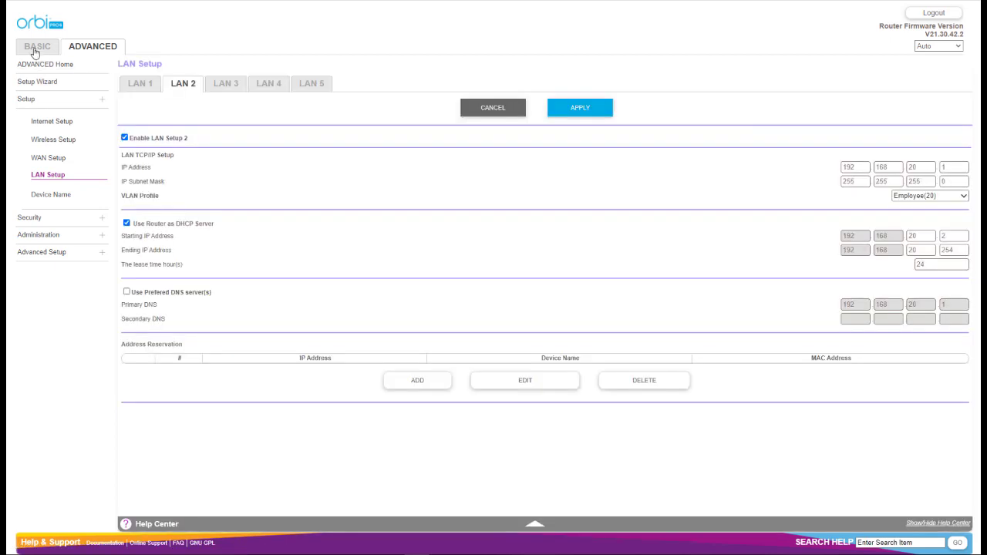
Step: Go to Basic Wireless Settings showing Wireless 1 network ORBI76
left_click(37, 46)
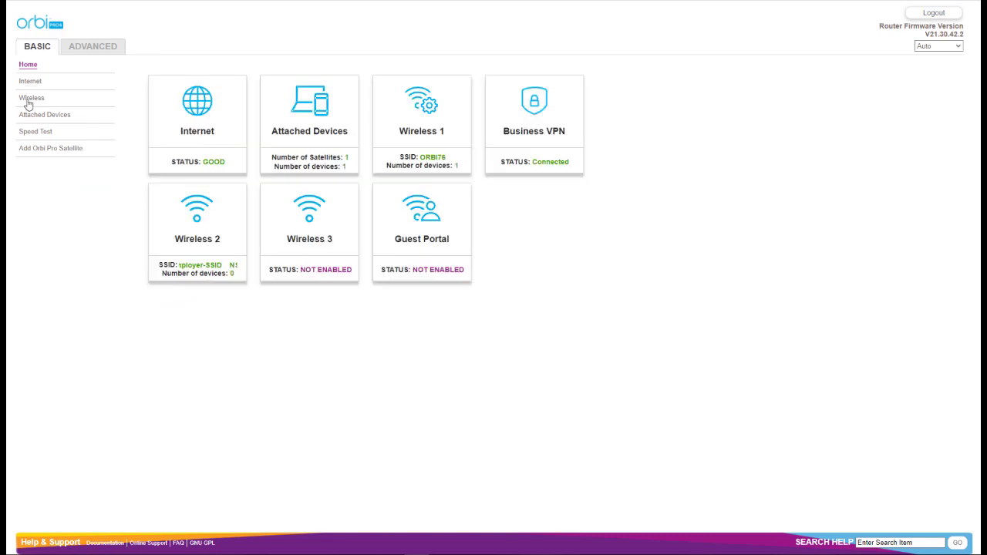
left_click(32, 98)
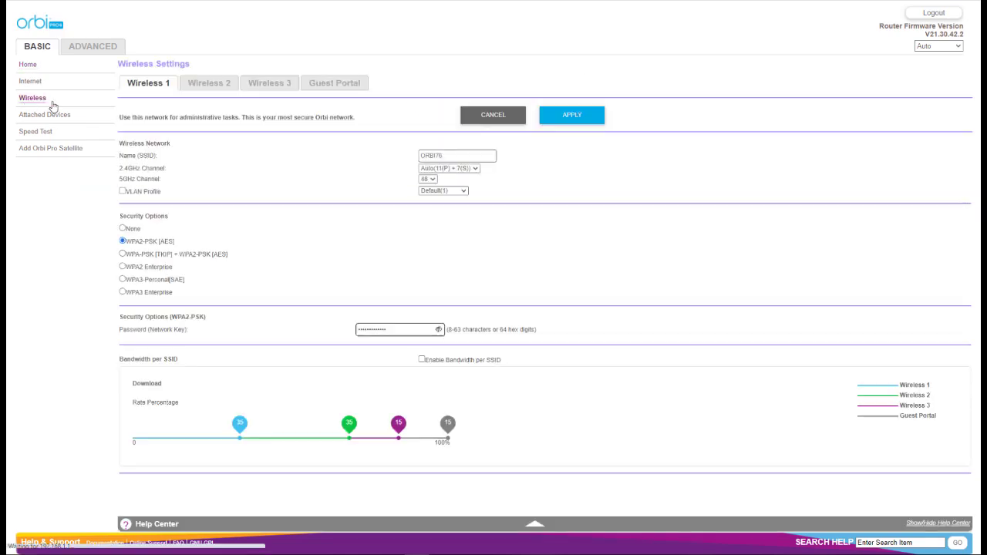
mouse_move(90, 102)
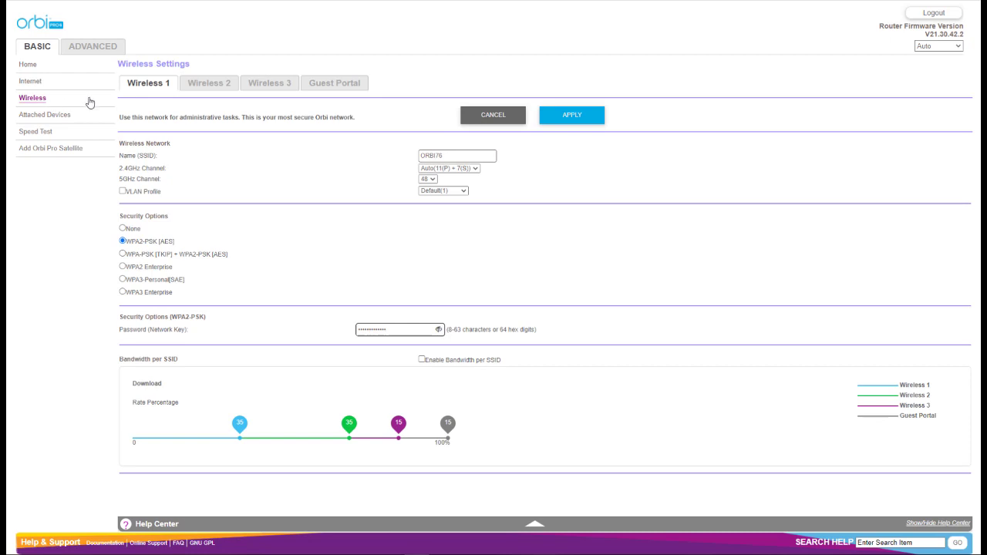
Step: Open the Wireless 2 tab and begin retyping its network name
left_click(208, 82)
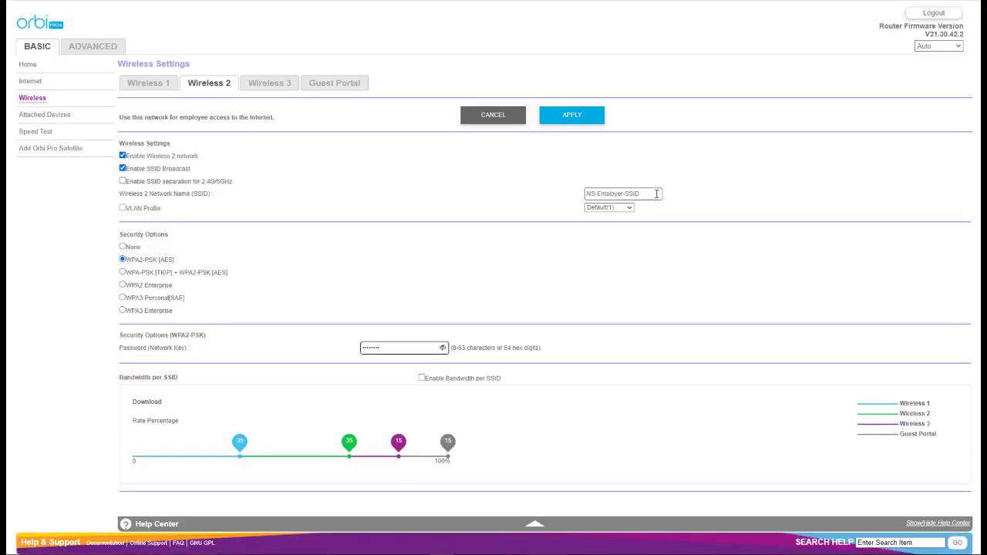
type("SS")
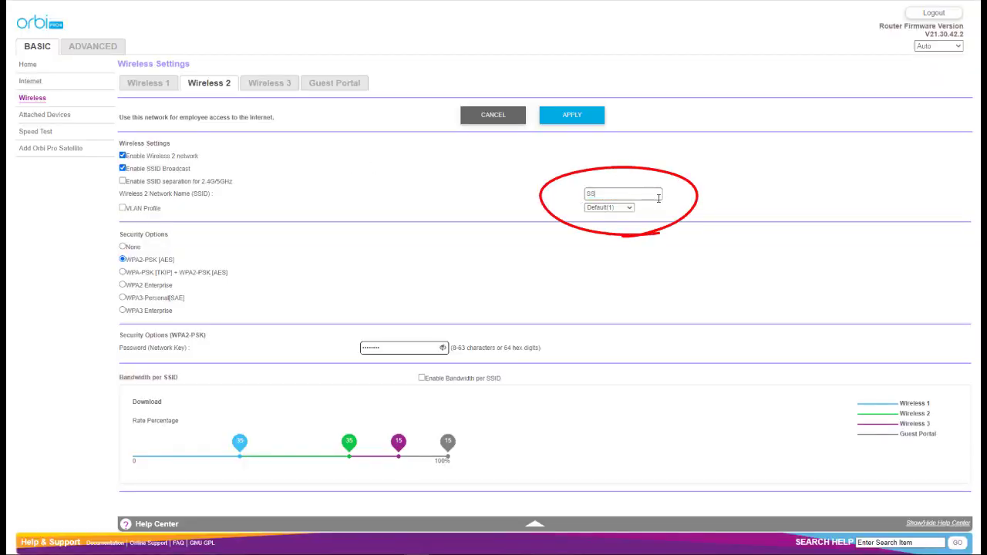
Step: Name Wireless 2 'SSID-Employee' and enable its Employee(20) VLAN profile
type("SSID-Employee")
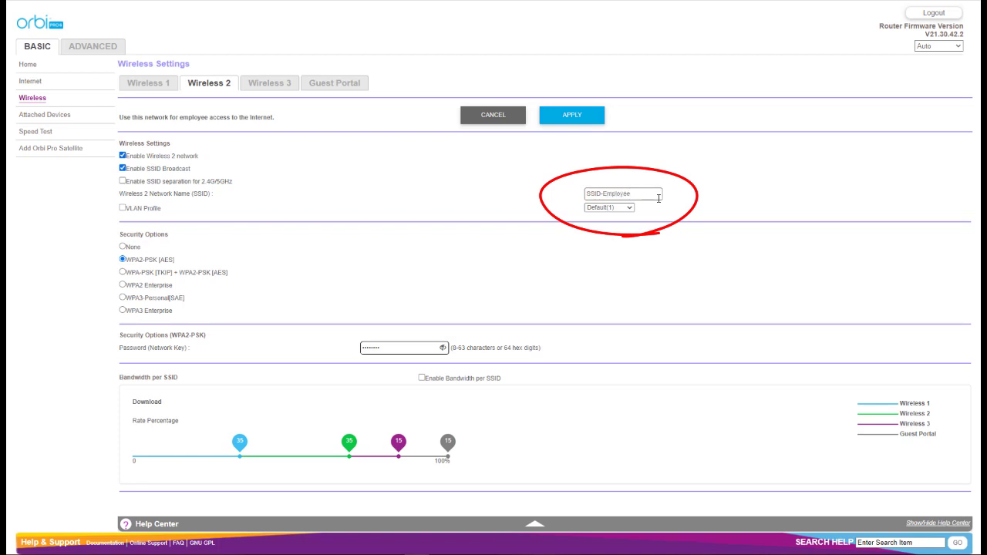
left_click(608, 208)
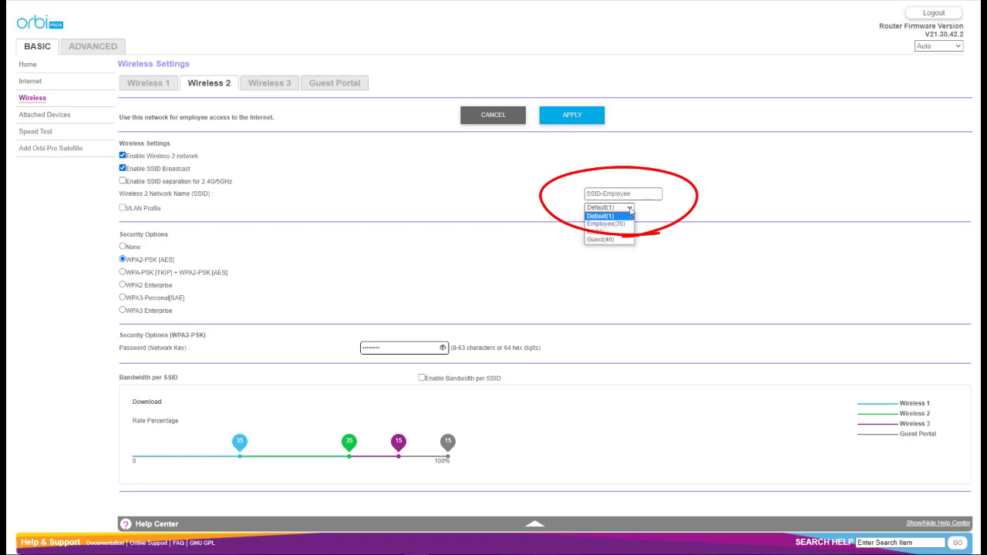
left_click(606, 225)
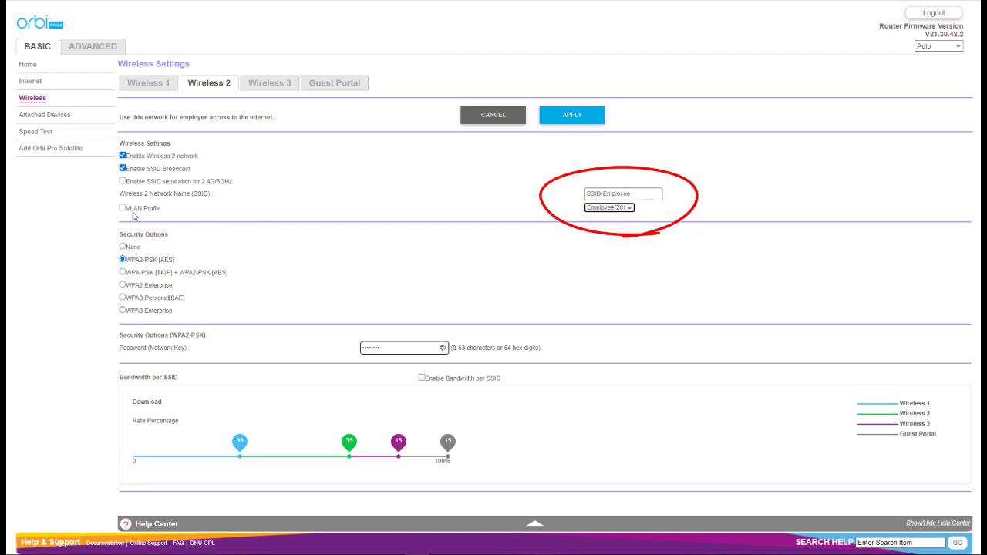
left_click(571, 114)
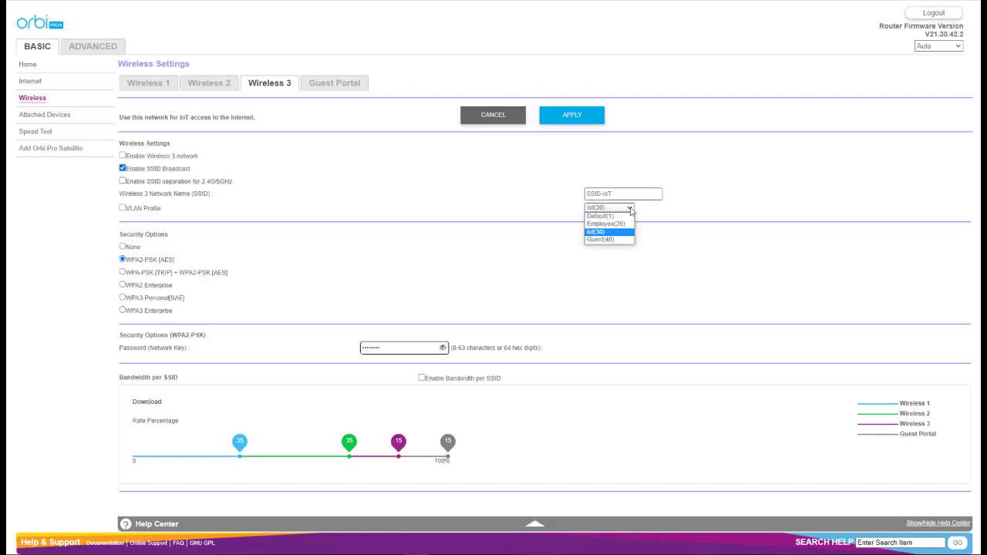
Step: Put Wireless 3 'SSID-IoT' on the Iot(30) VLAN profile and apply
left_click(595, 232)
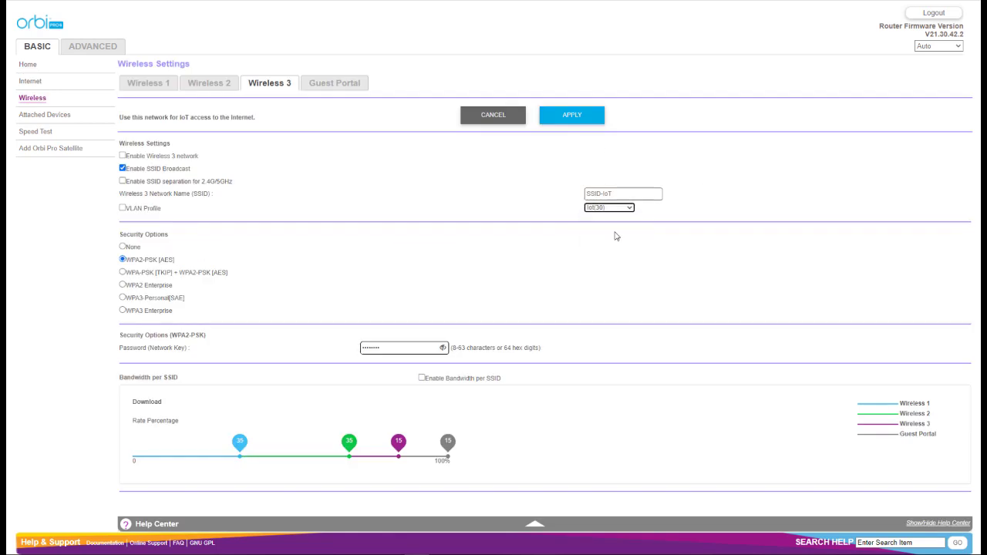
left_click(121, 208)
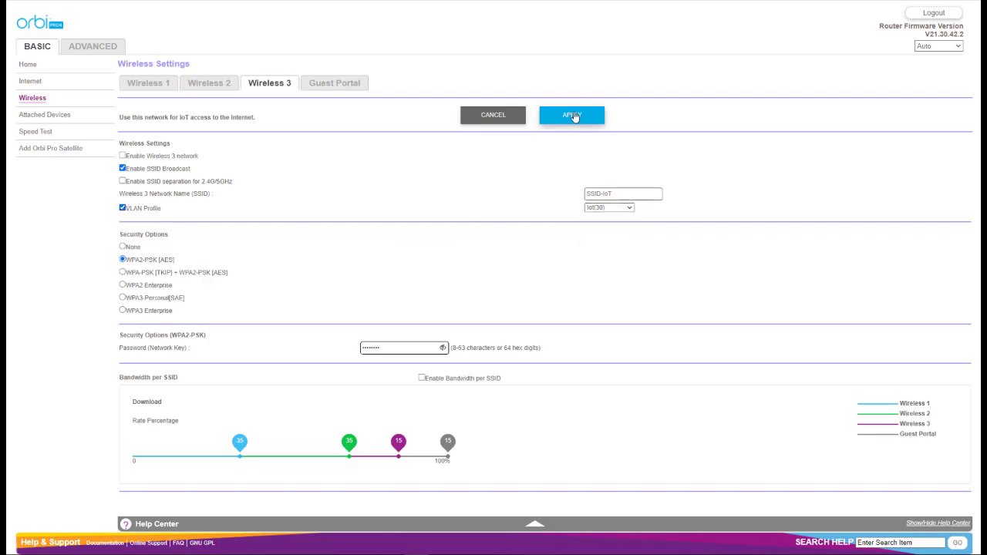
left_click(334, 83)
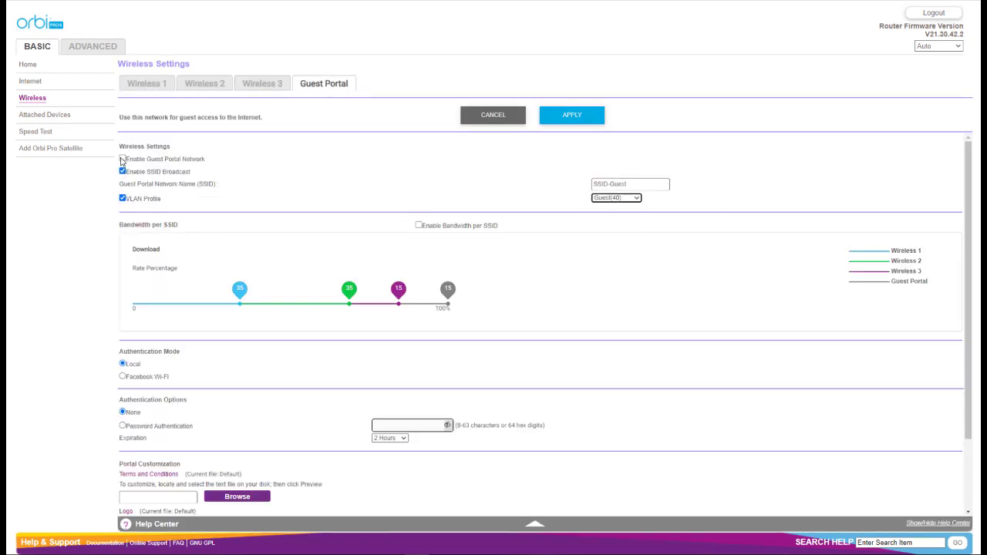
Step: Enable the Guest Portal network 'SSID-Guest' on Guest(40) and apply
left_click(122, 159)
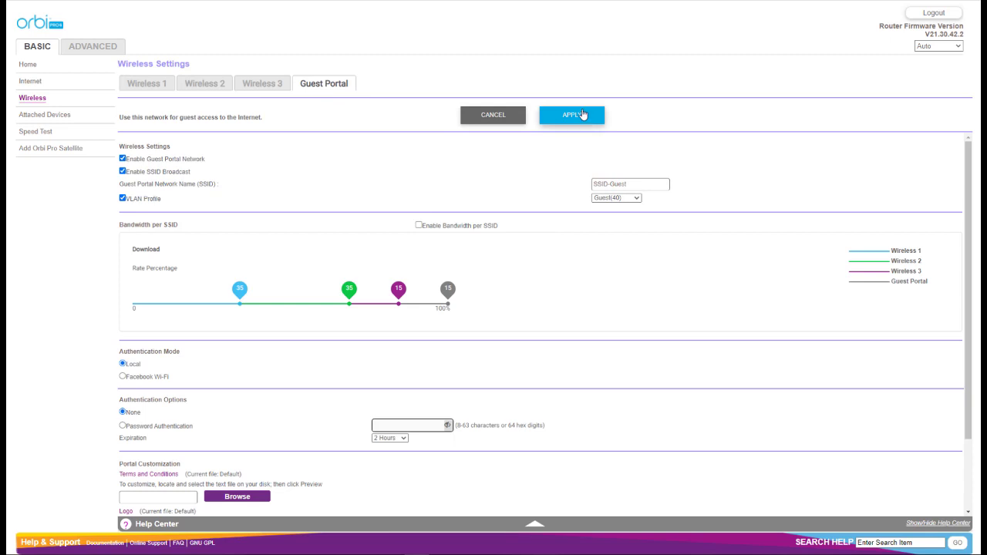
left_click(572, 115)
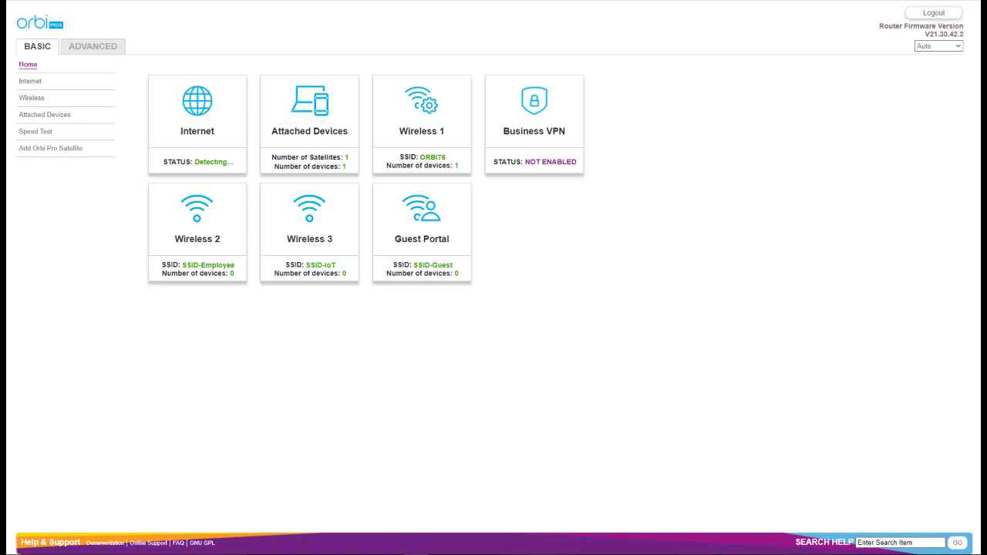
Step: Return to the Advanced home page and expand the Advanced Setup menu
left_click(92, 46)
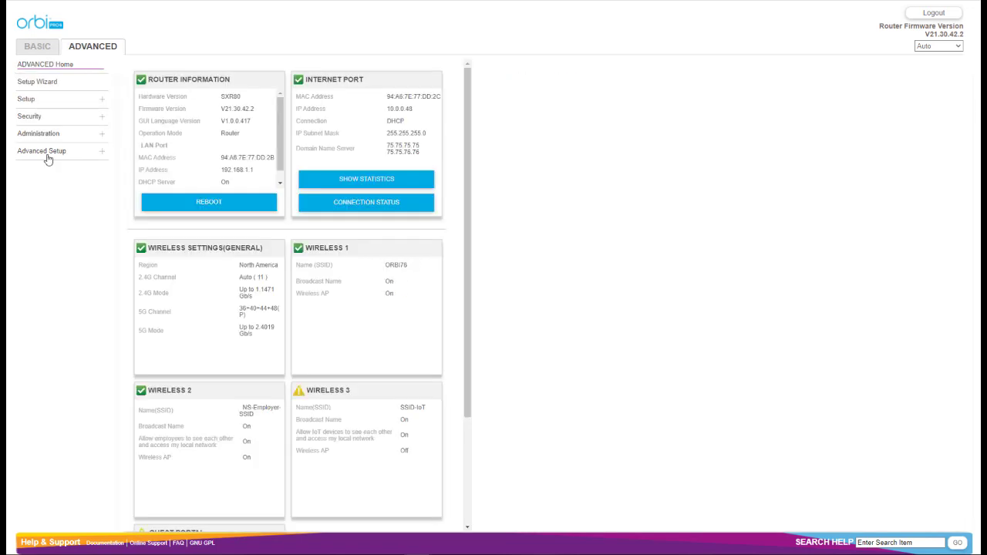
left_click(37, 46)
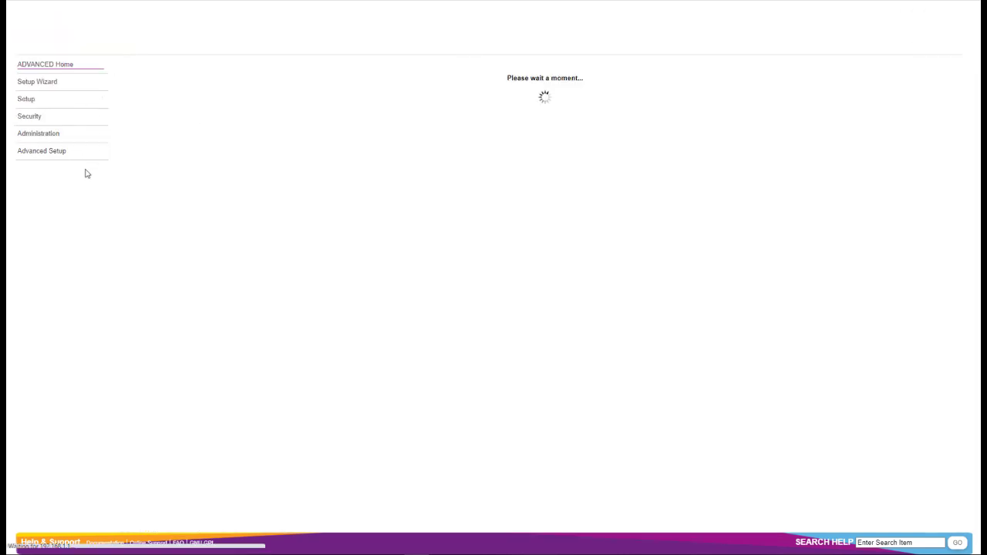
left_click(41, 151)
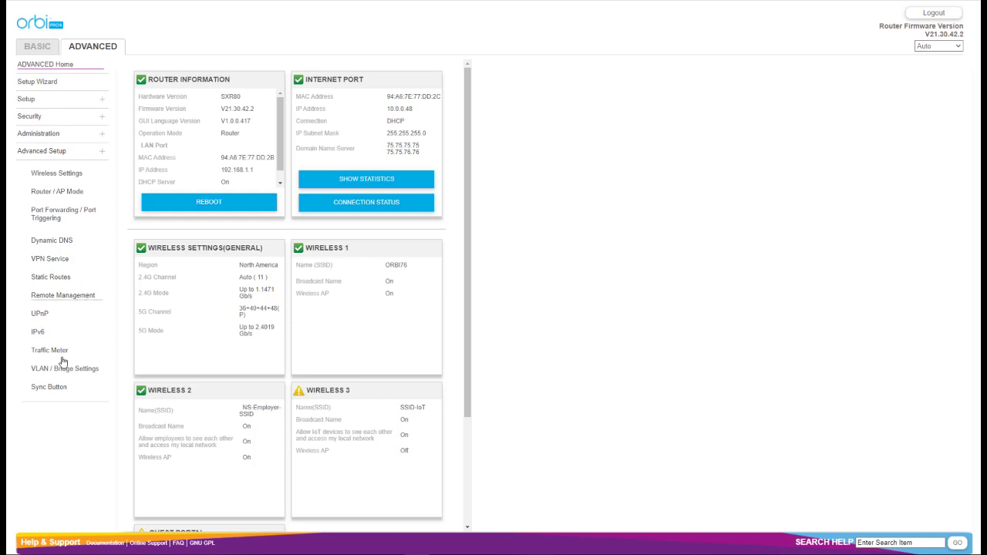
Step: Open VLAN / Bridge Settings, with all router and satellite ports on 1(Default) Trunk
left_click(65, 367)
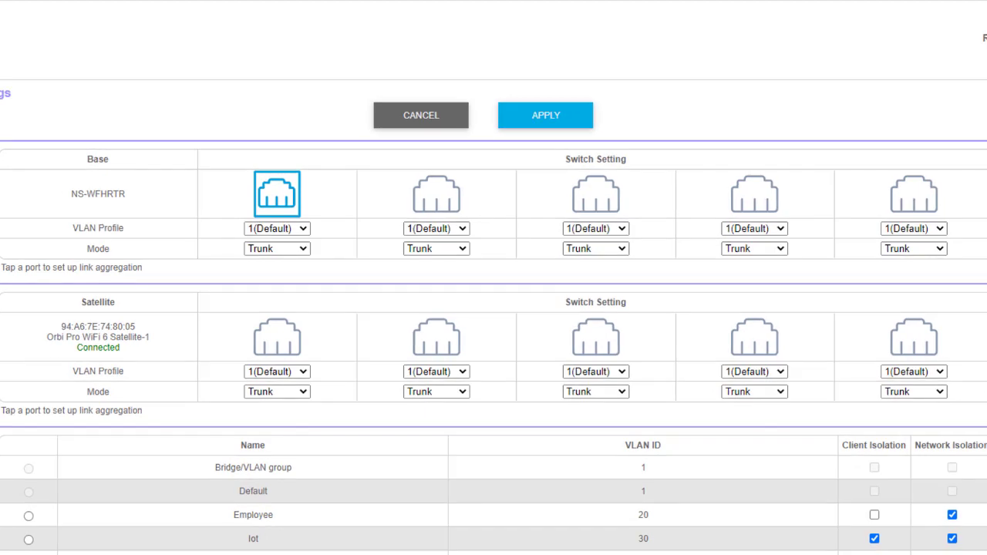
mouse_move(227, 138)
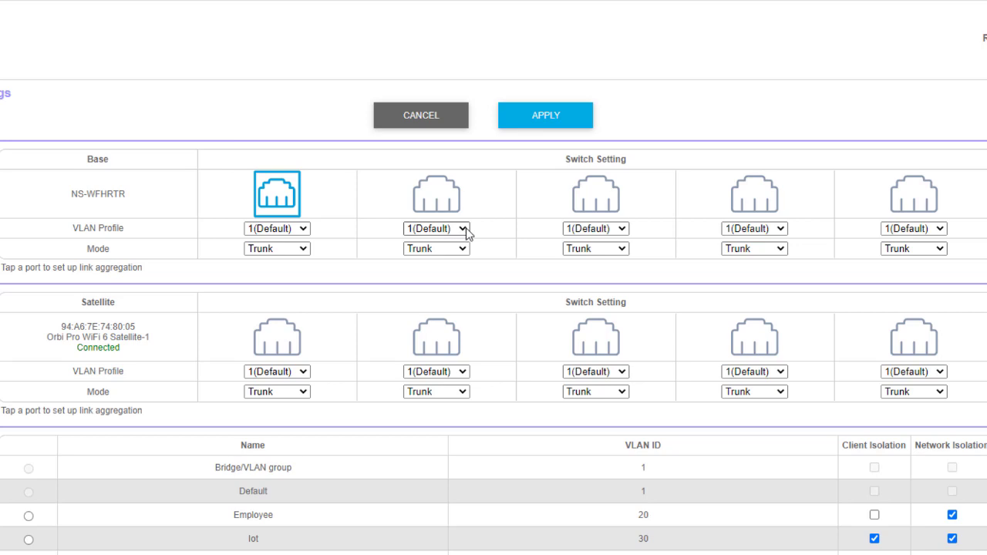
Step: Assign router ports 2–4 the 20(Employee), 30(Iot) and 40(Guest) profiles, keeping Trunk mode
left_click(436, 228)
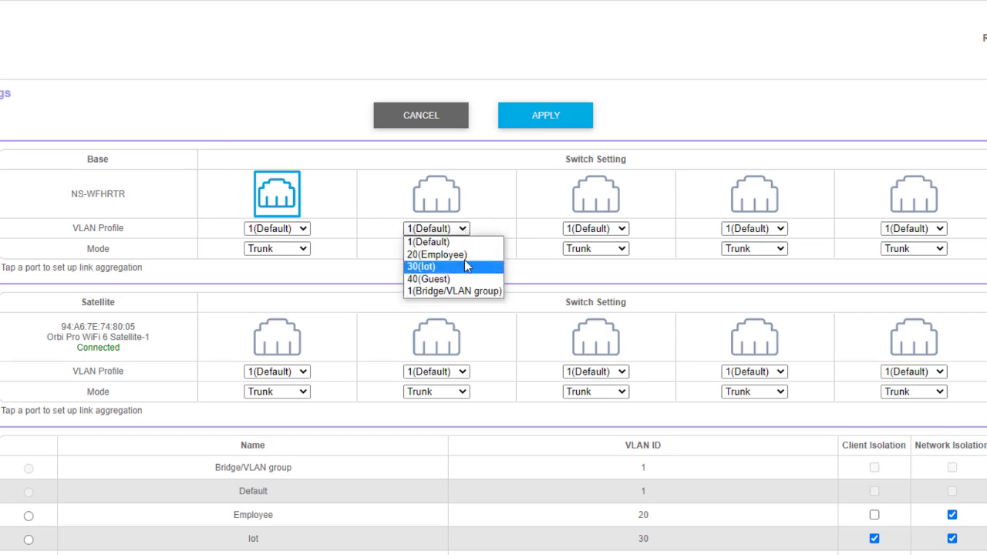
left_click(436, 255)
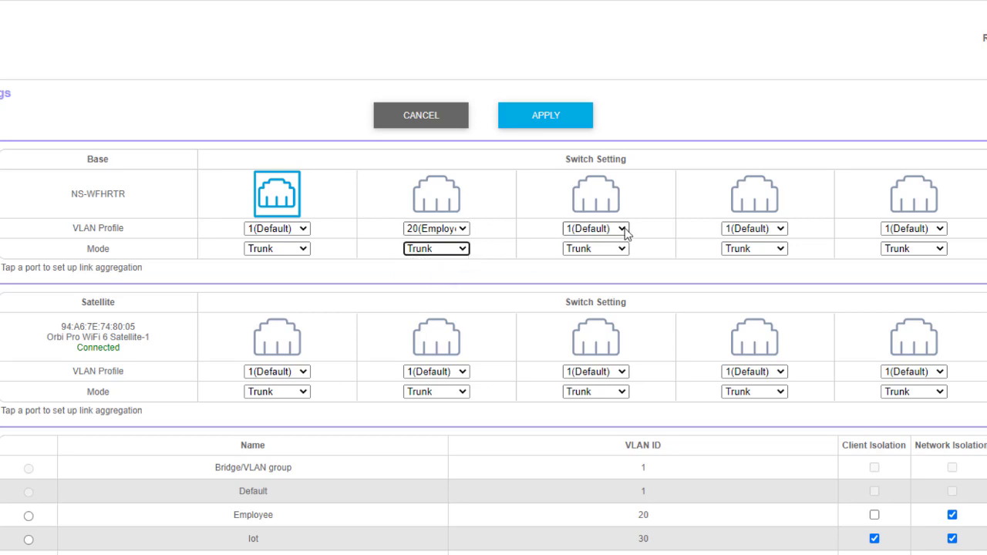
left_click(595, 228)
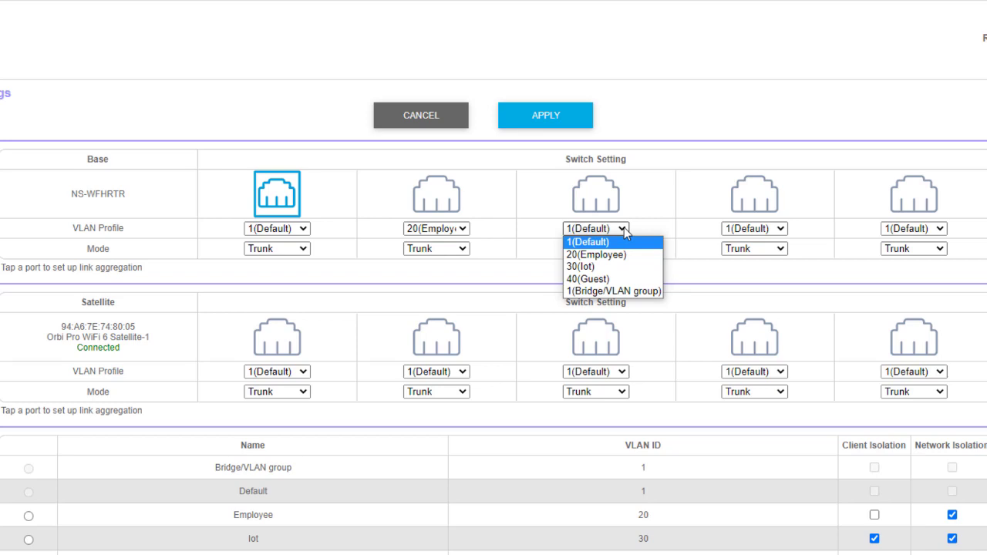
mouse_move(612, 255)
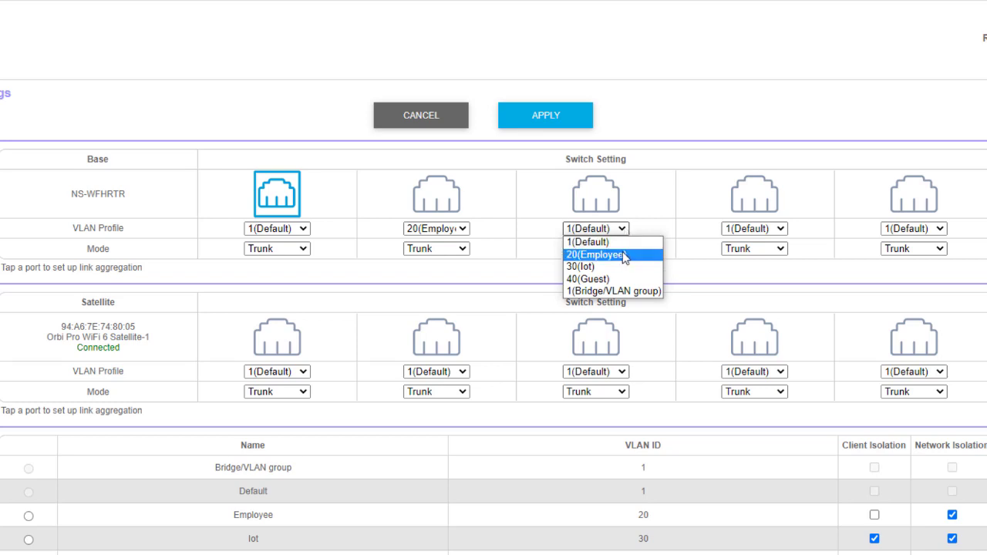
left_click(580, 266)
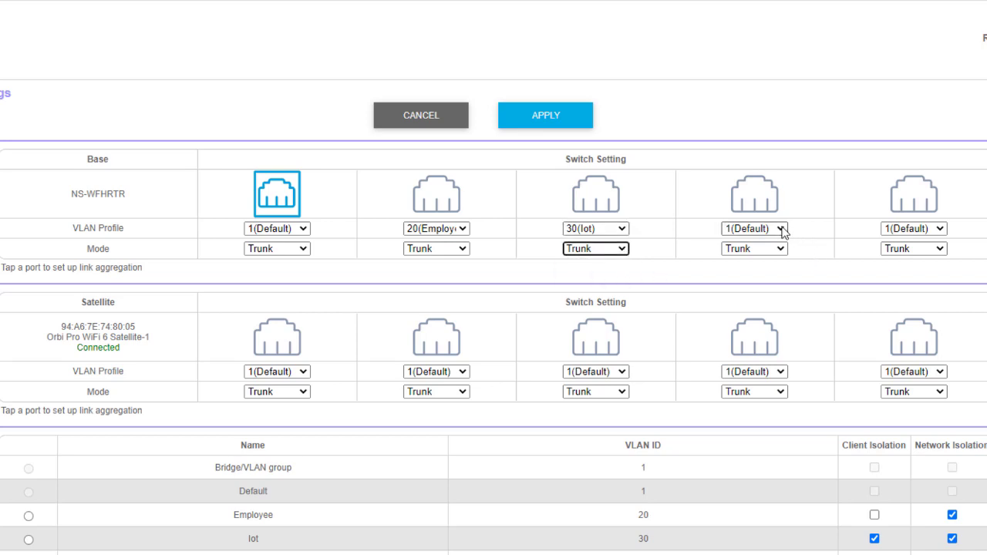
left_click(753, 228)
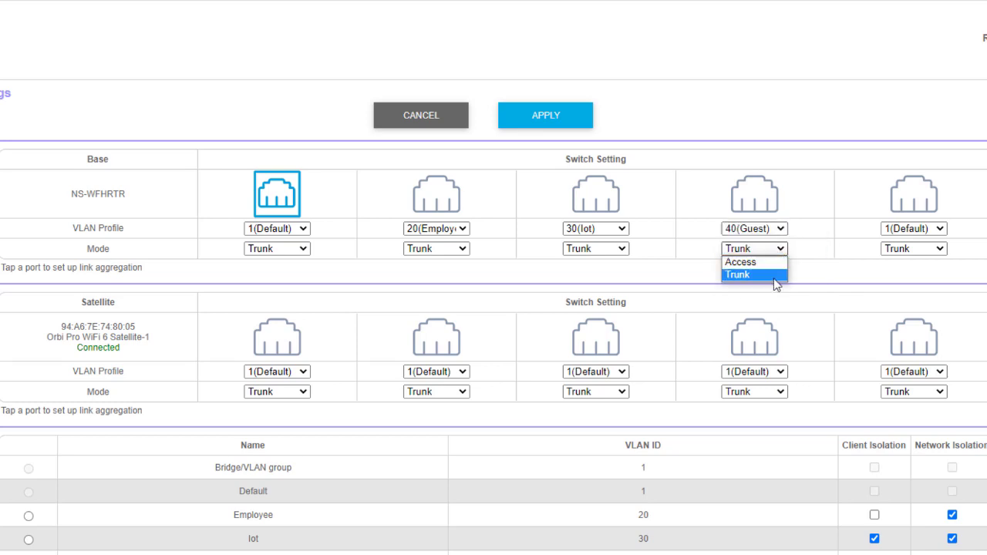
left_click(736, 274)
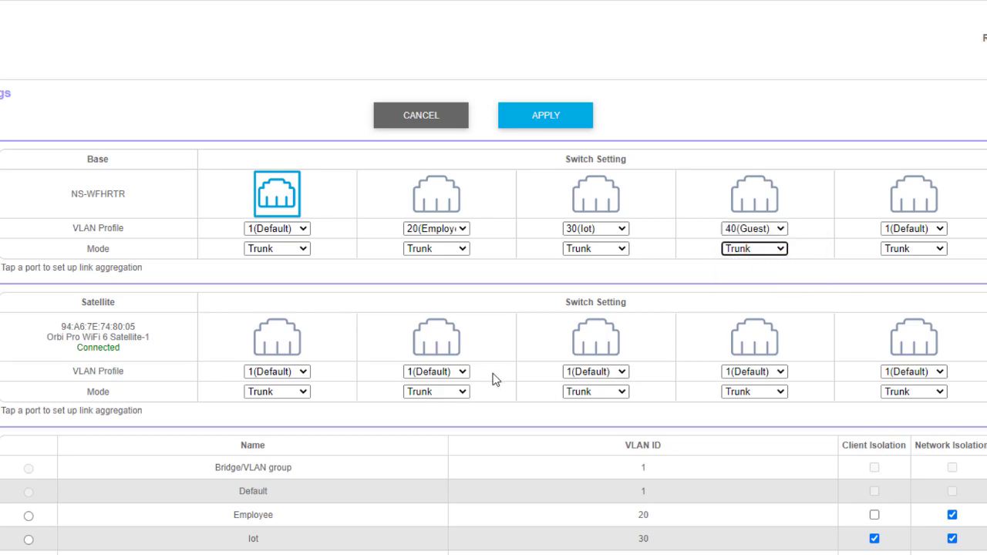
Step: Give satellite ports 2–4 profiles 20(Employee), 30(Iot) and 40(Guest), each in Access mode
scroll("down", 3)
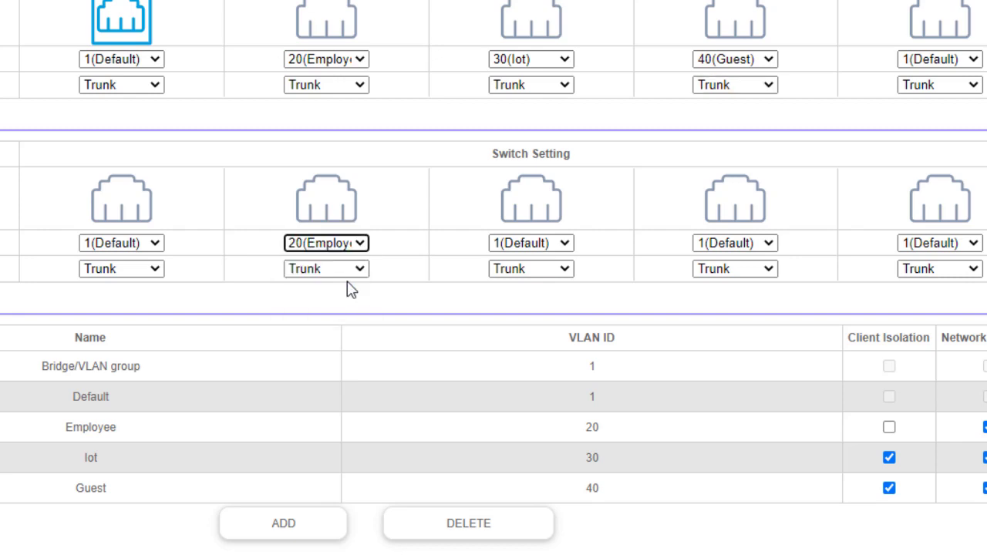
left_click(325, 269)
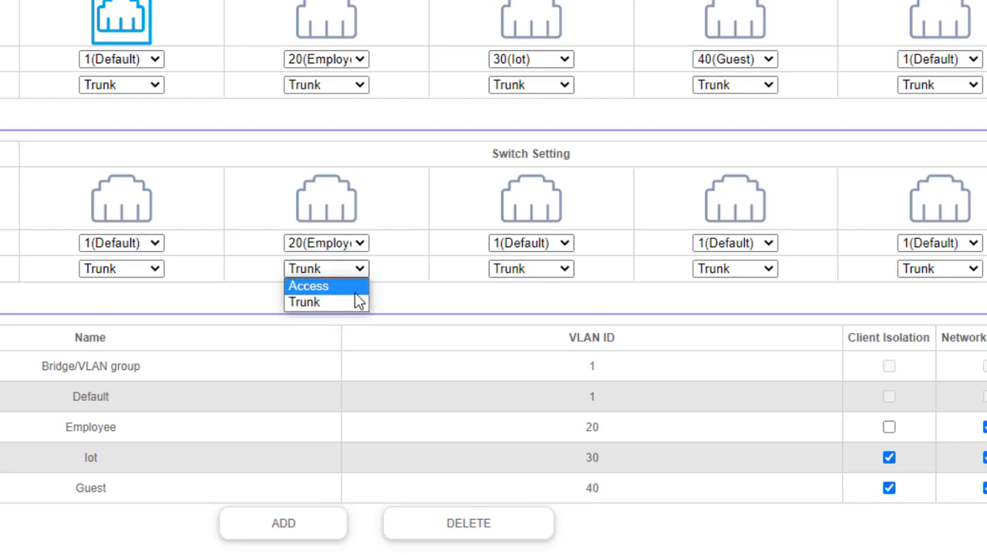
left_click(308, 286)
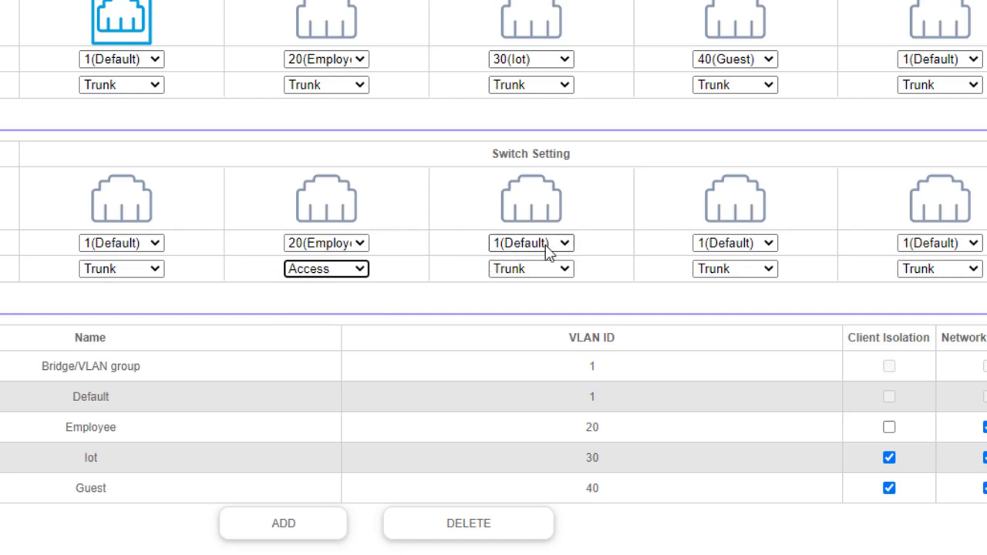
left_click(530, 243)
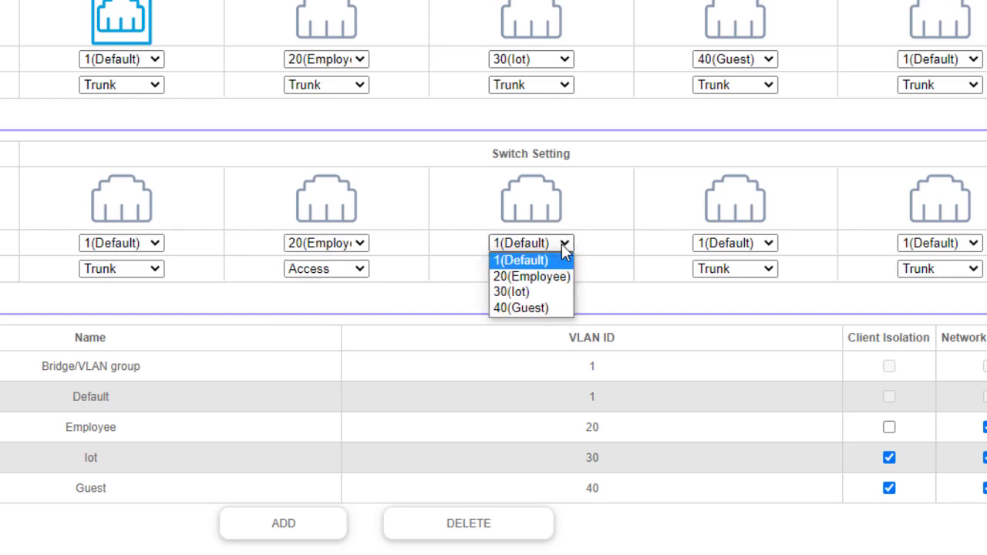
mouse_move(532, 276)
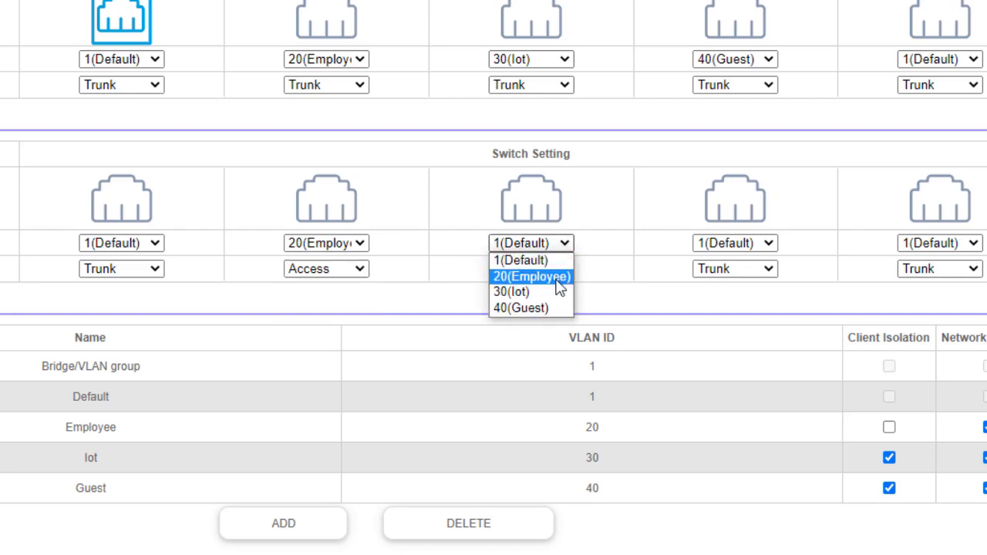
left_click(511, 291)
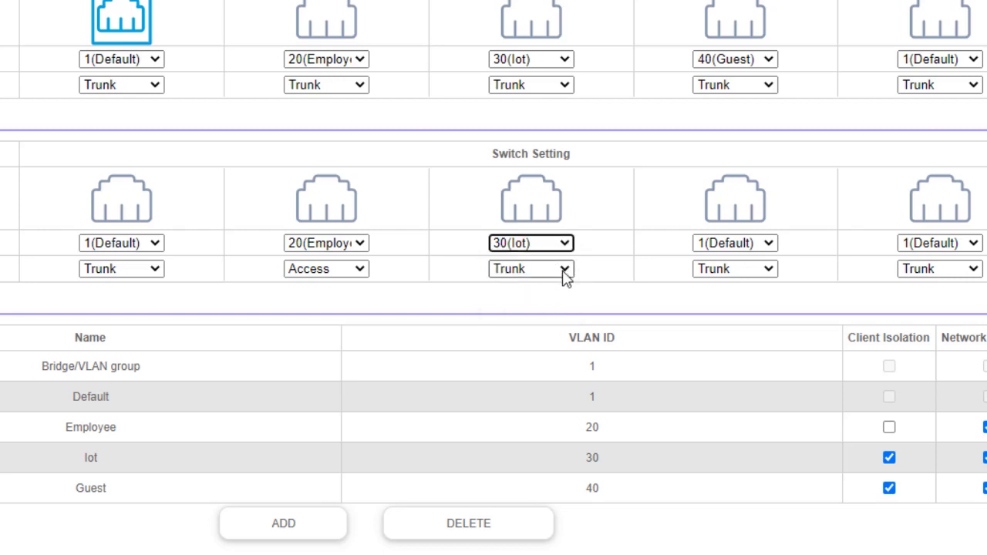
left_click(530, 269)
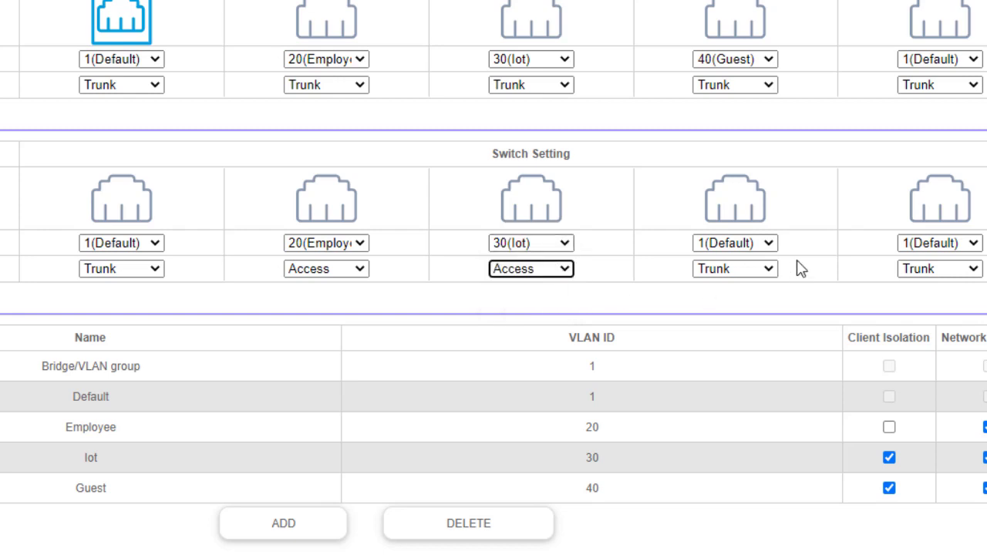
mouse_move(790, 262)
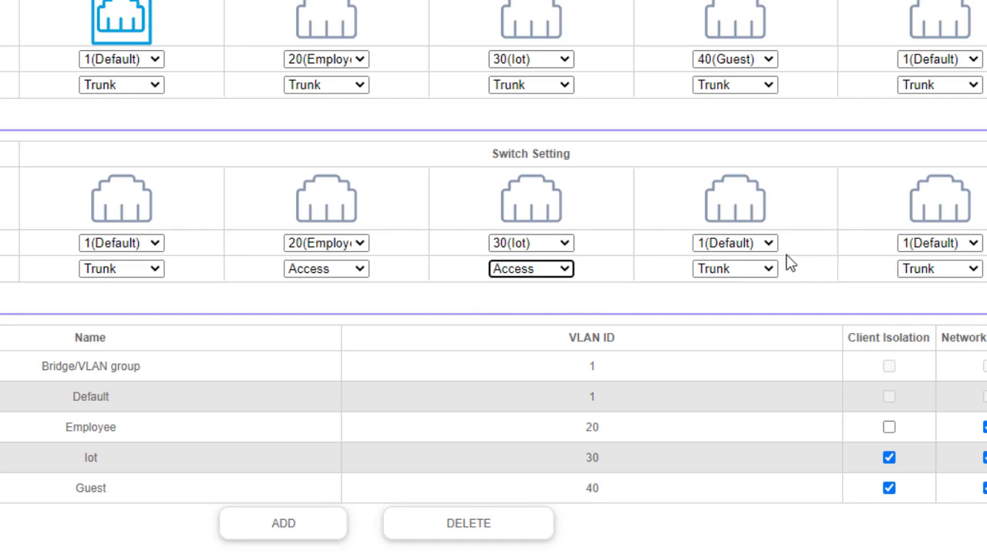
left_click(733, 242)
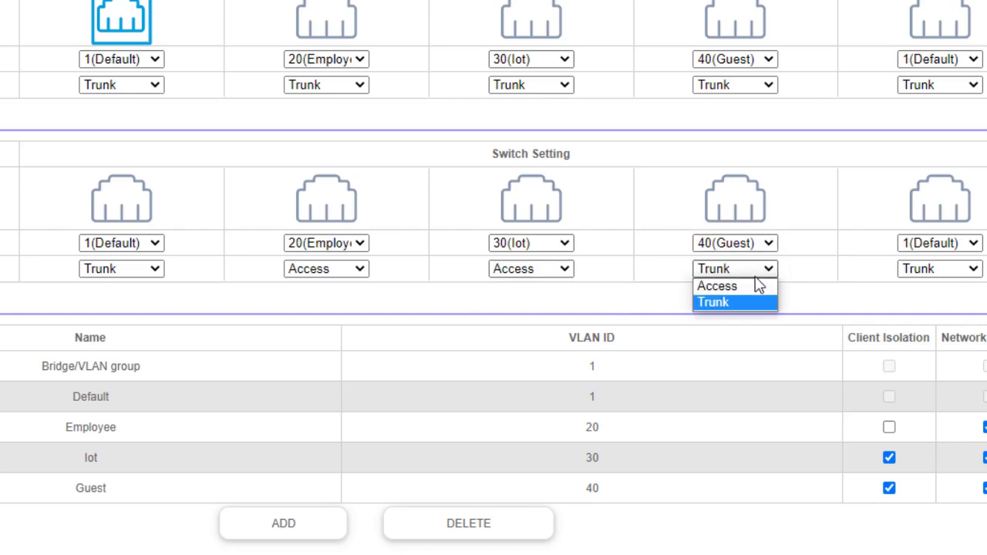
left_click(716, 285)
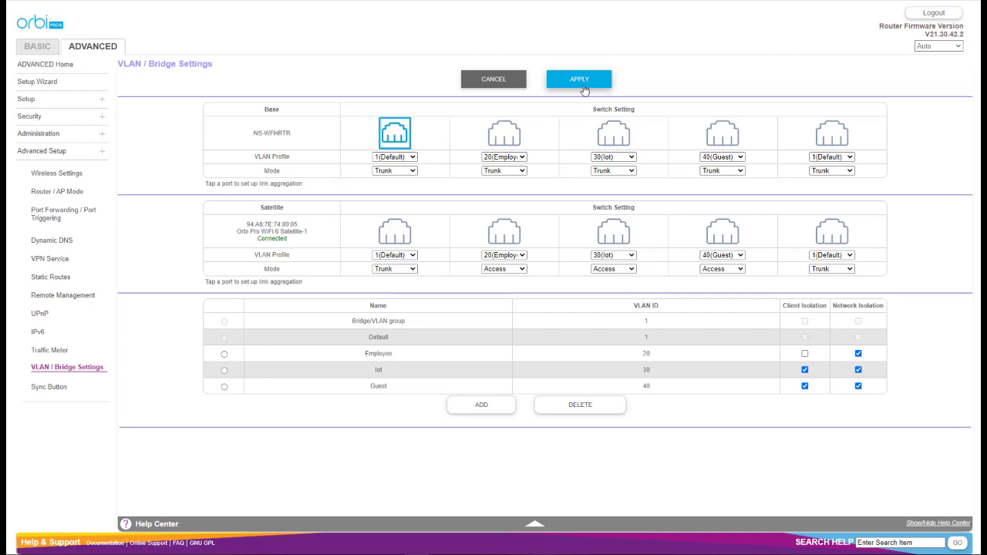
Step: Apply the VLAN / Bridge Settings port assignments and let the page reload
left_click(578, 79)
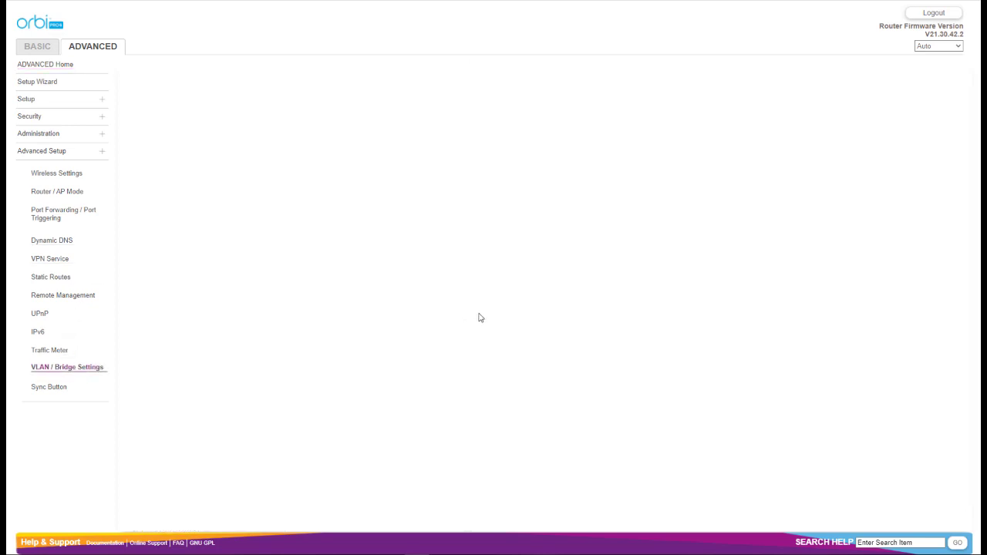
left_click(67, 366)
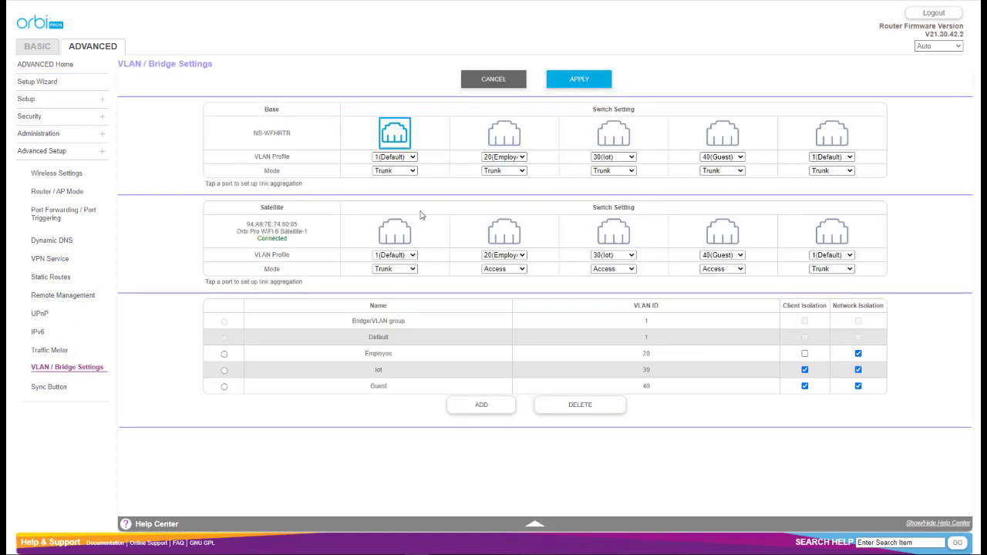